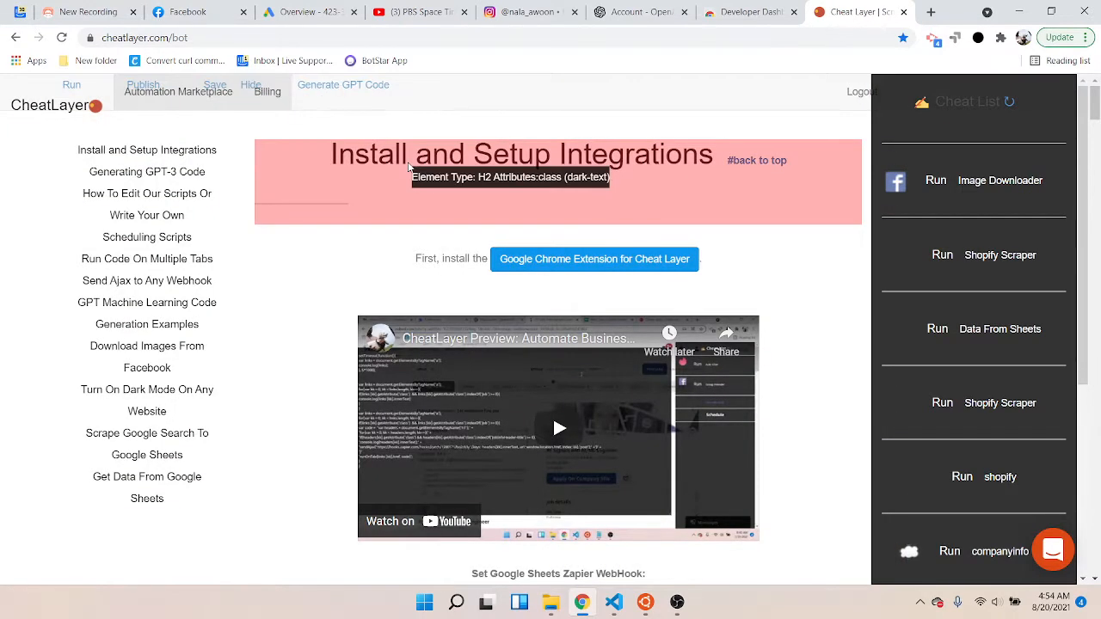
mouse_move(632, 158)
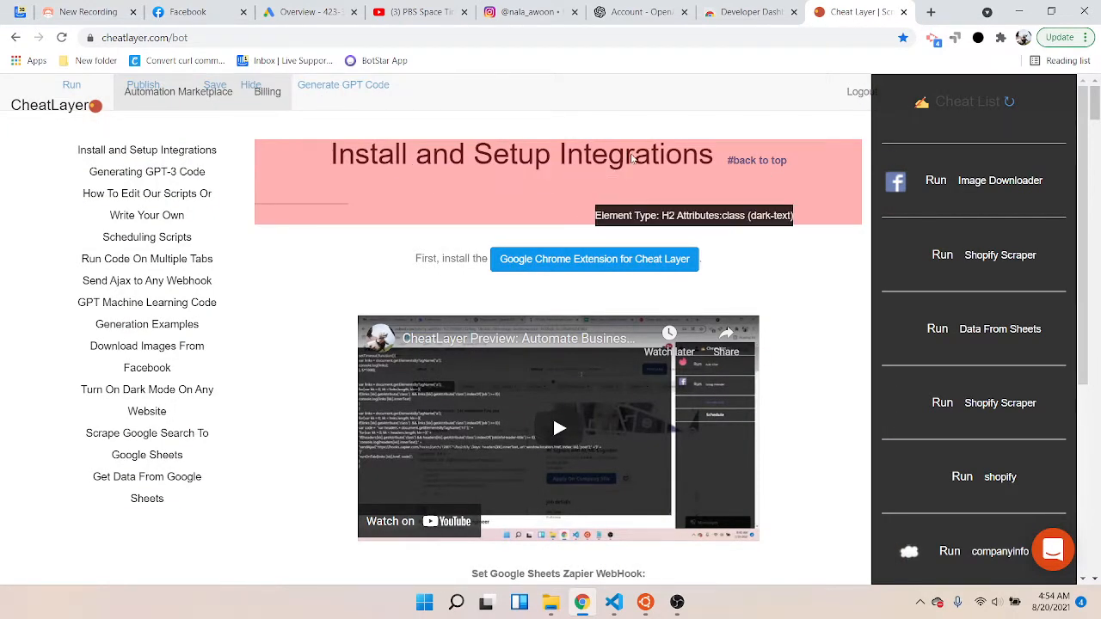
Step: Generate GPT code for 'collect all the h2 on the page with a class that includes dark-text'
scroll("down", 3)
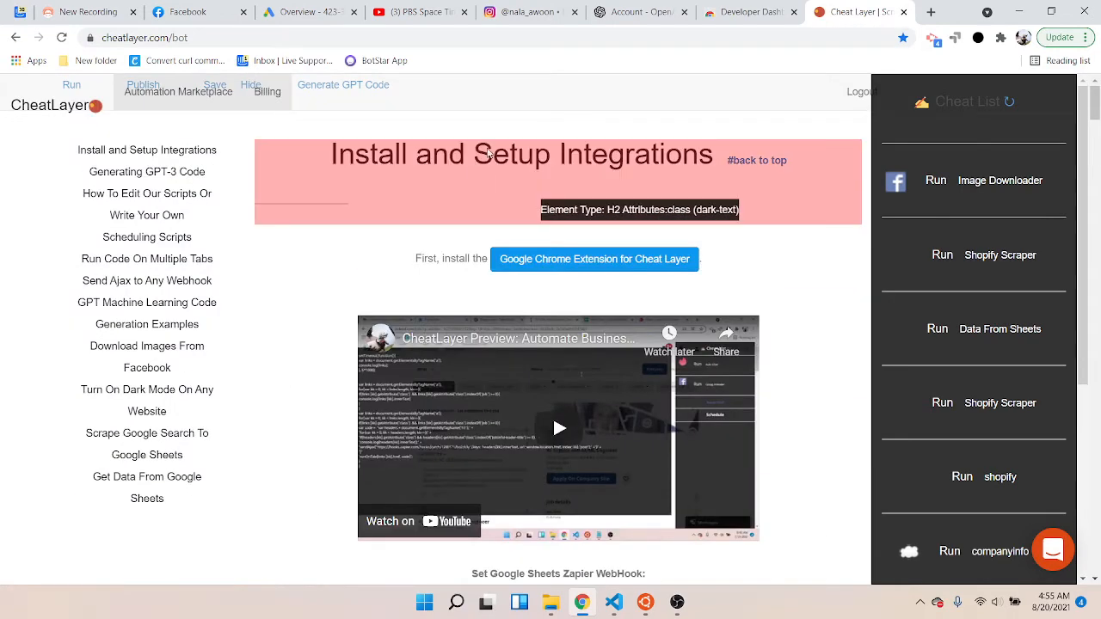
mouse_move(568, 172)
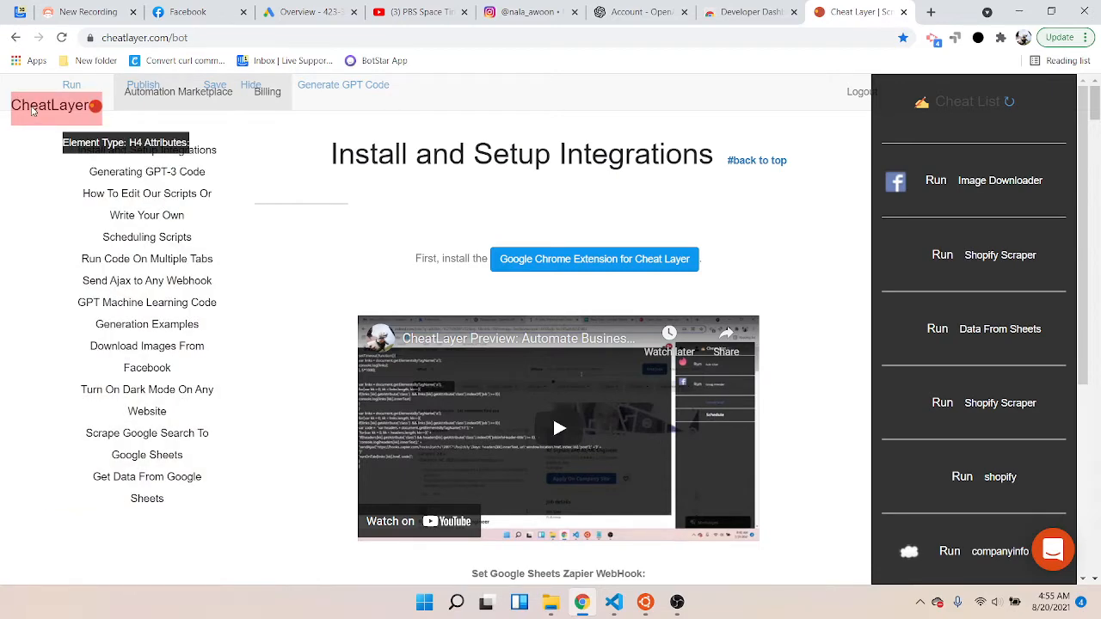
mouse_move(269, 93)
type("c")
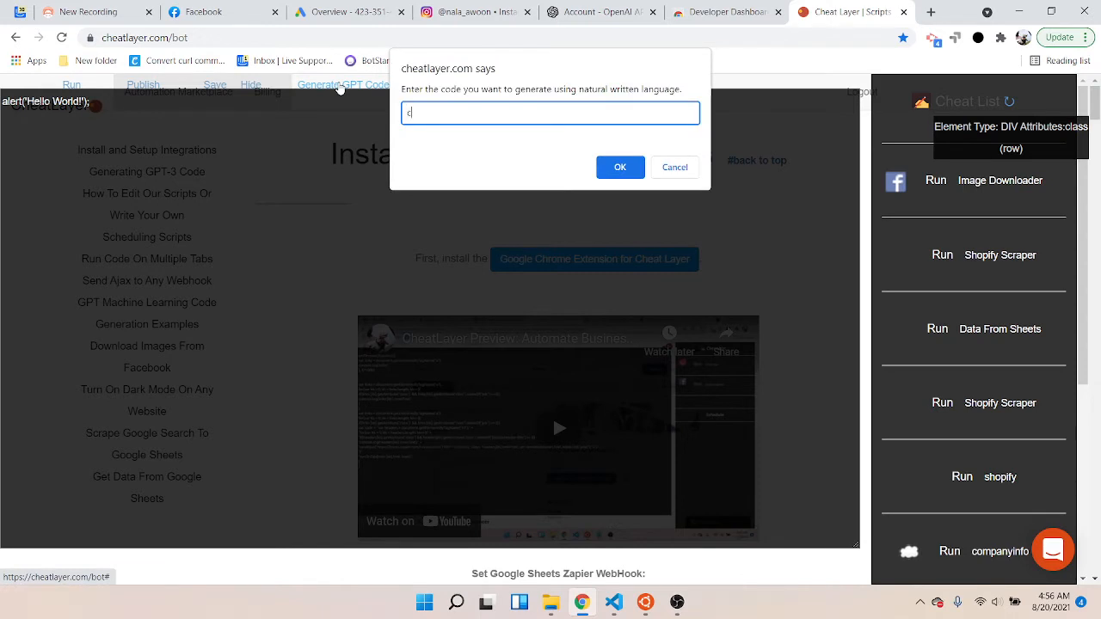
type("ollect all the h2")
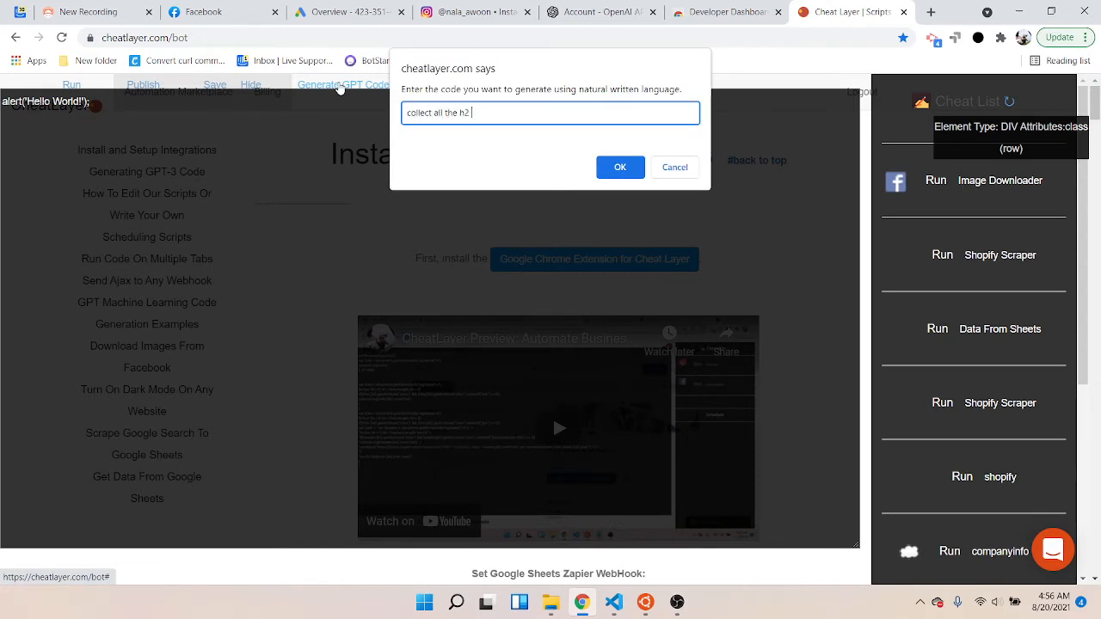
type("on the page with a class that includes dark-text")
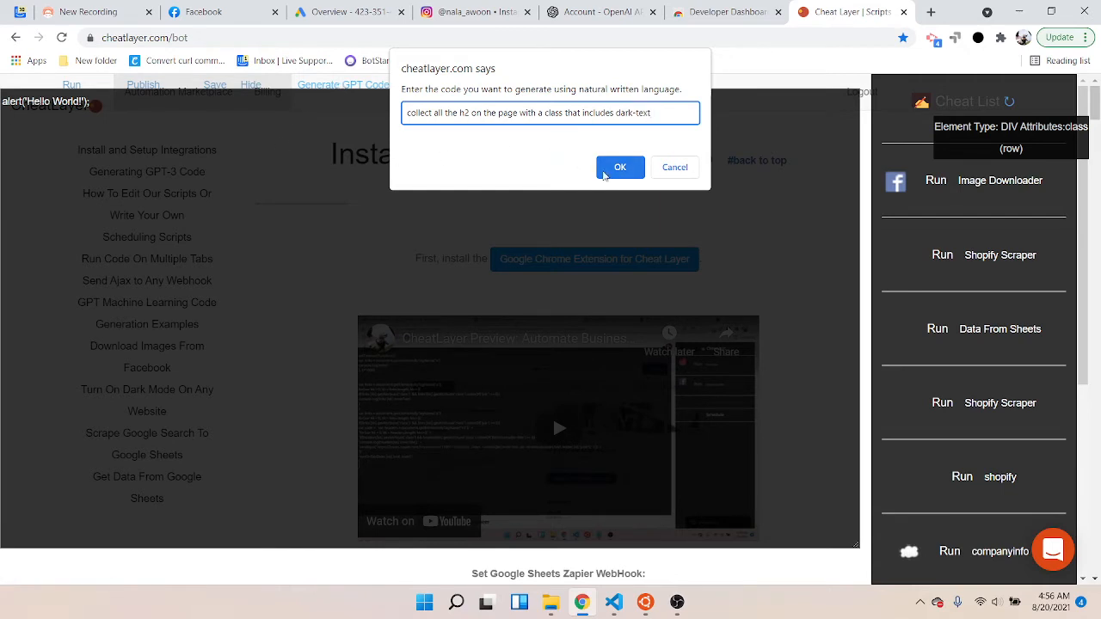
left_click(619, 167)
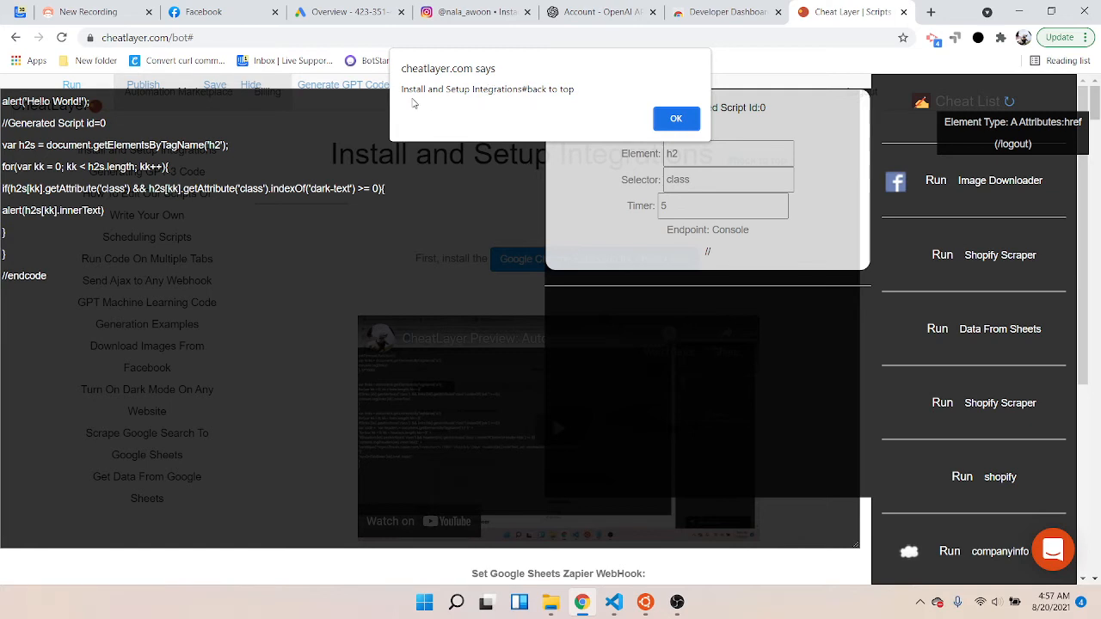
mouse_move(382, 170)
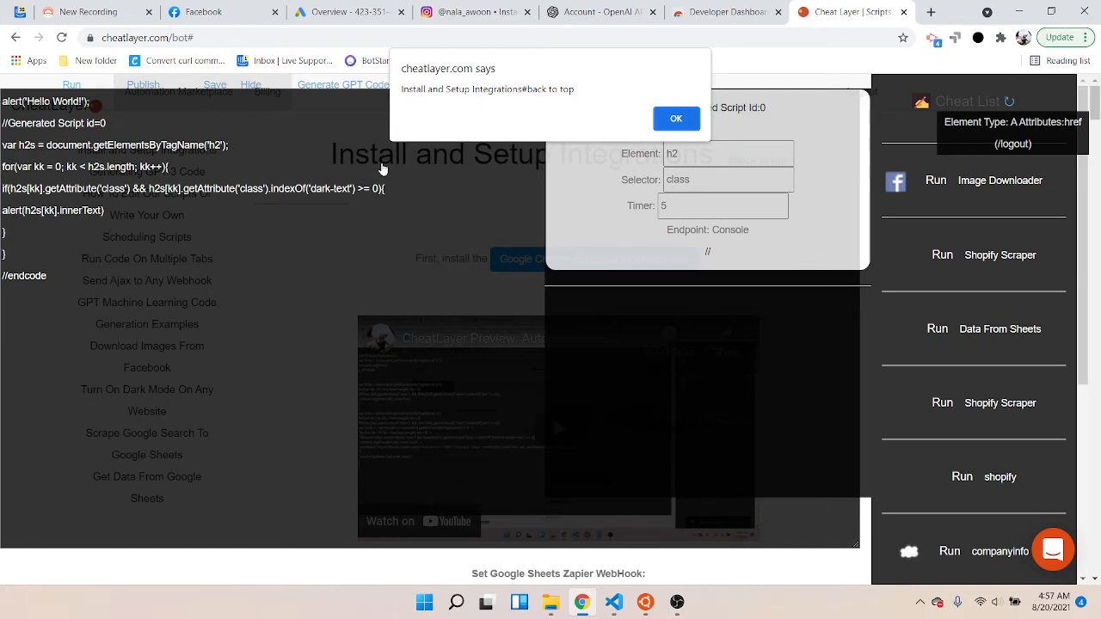
mouse_move(519, 100)
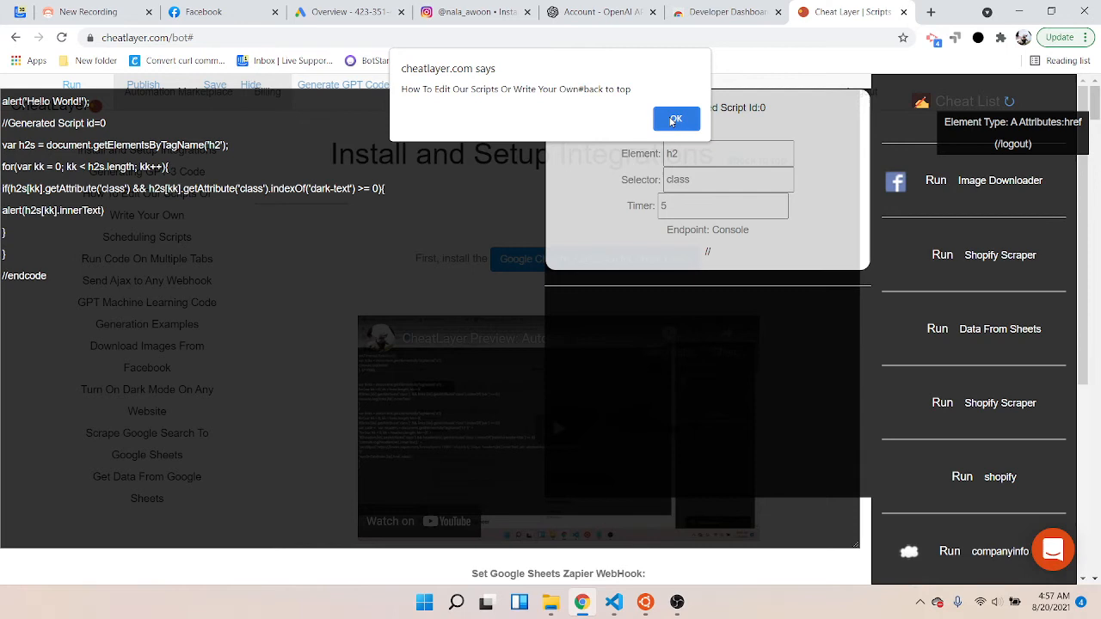
Step: Dismiss the How To Edit Our Scripts, Download Images From Facebook and Get Data From Google Sheets alerts
left_click(674, 117)
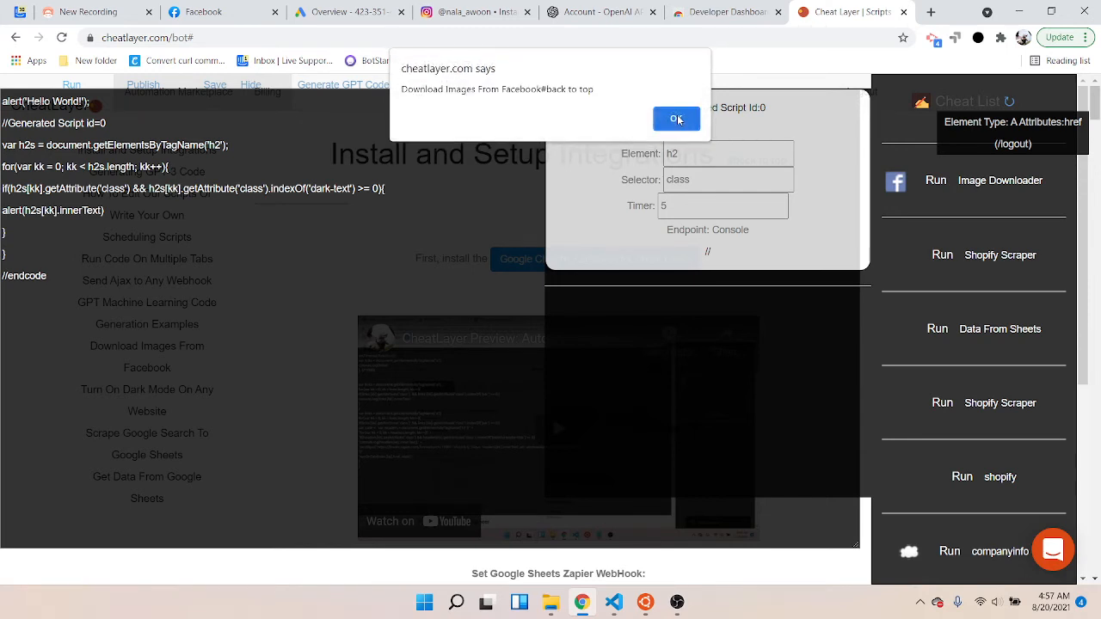
left_click(676, 117)
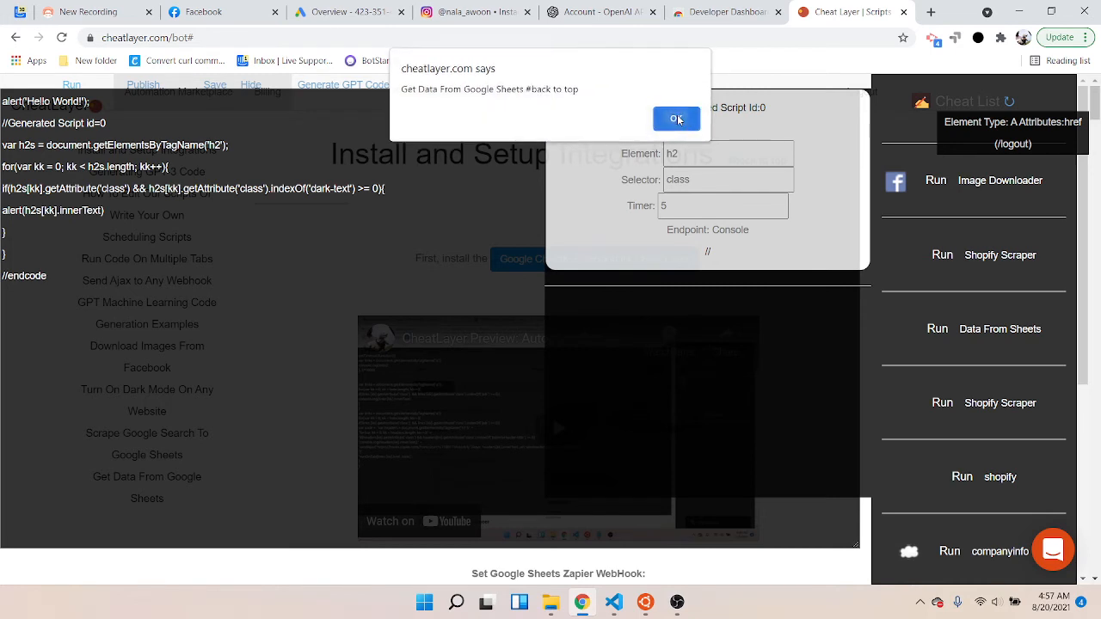
left_click(676, 117)
type(" && kk < 2")
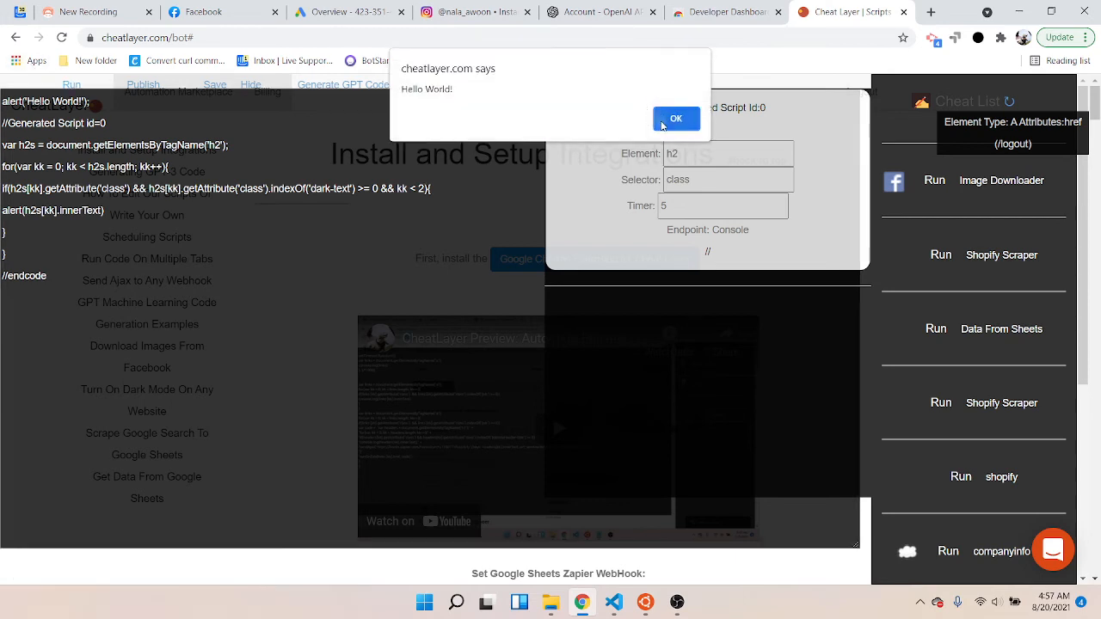
Step: Dismiss the Hello World alert from the script limited with '&& kk < 2'
left_click(674, 117)
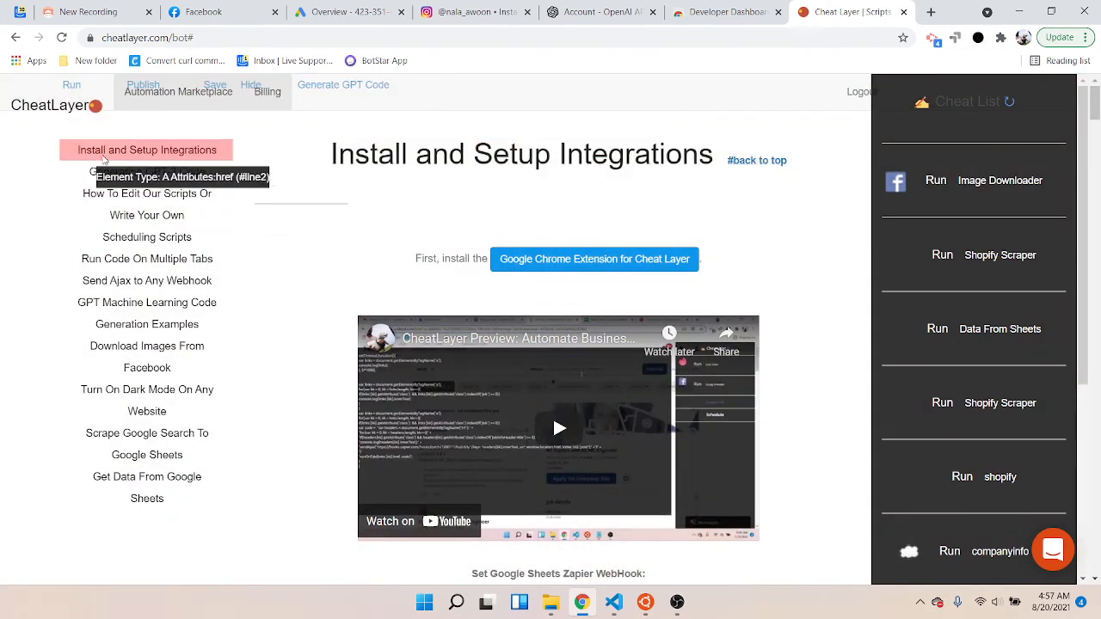
mouse_move(146, 351)
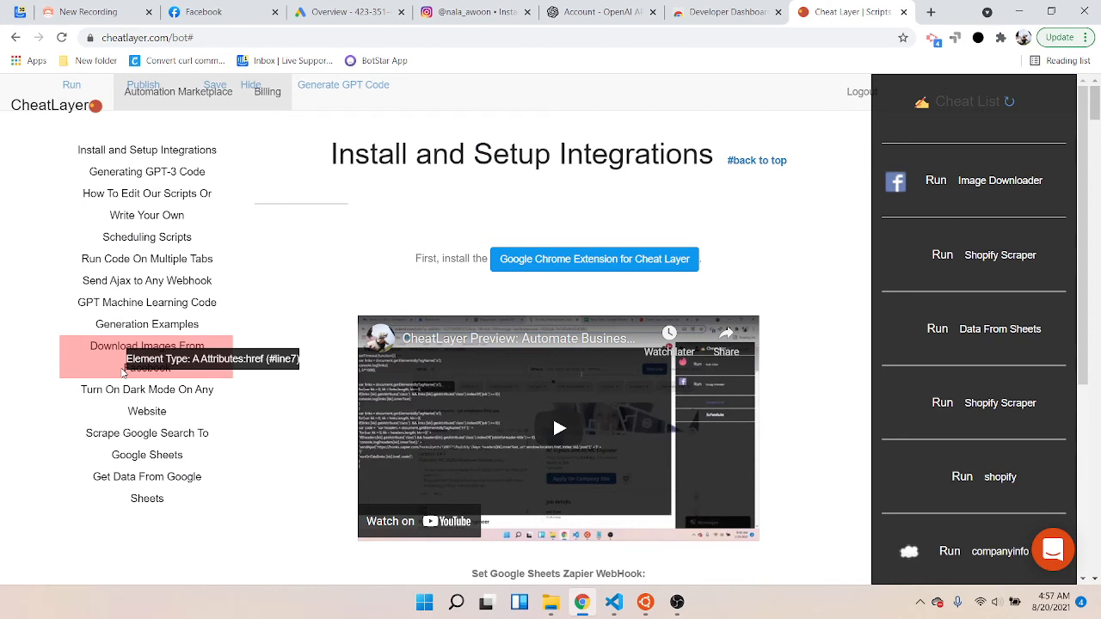